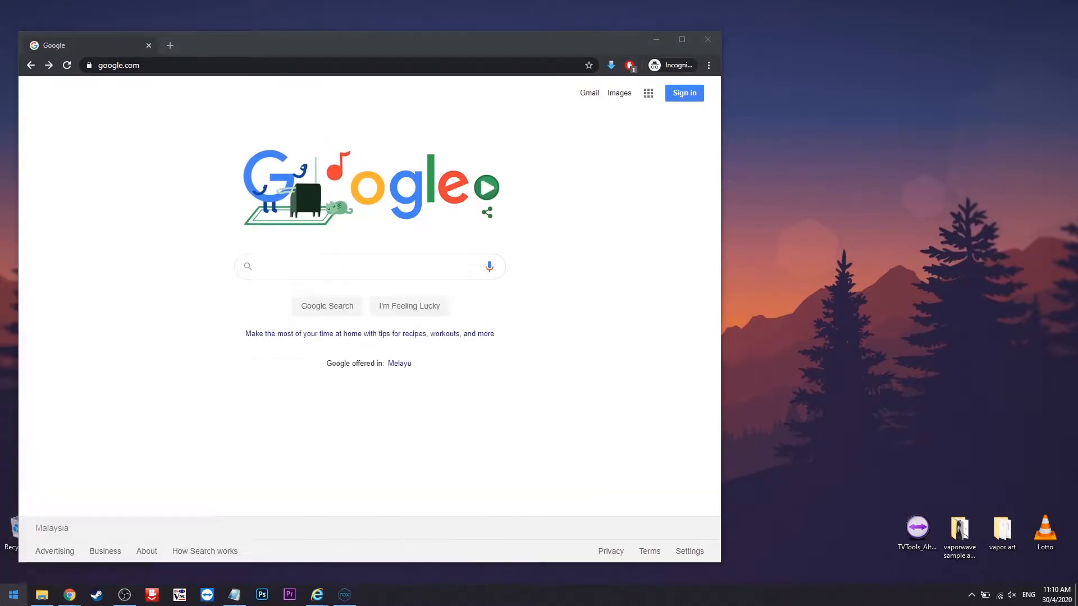
- Bring IE forward and reach Internet Options' Connections tab via the Tools gear
{"action": "left_click", "coordinate": [317, 595]}
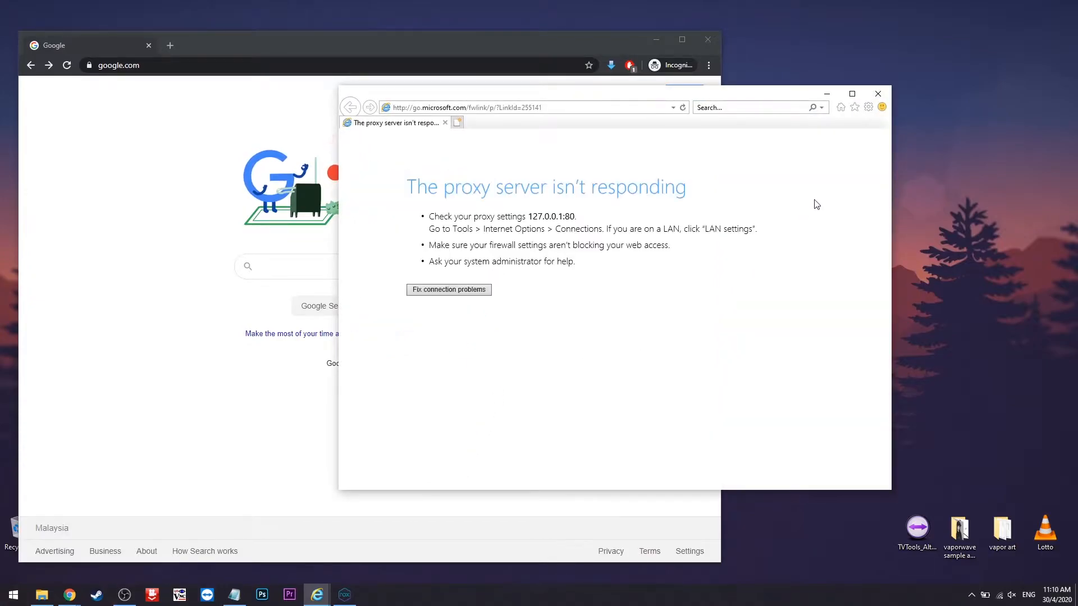
{"action": "mouse_move", "coordinate": [835, 191]}
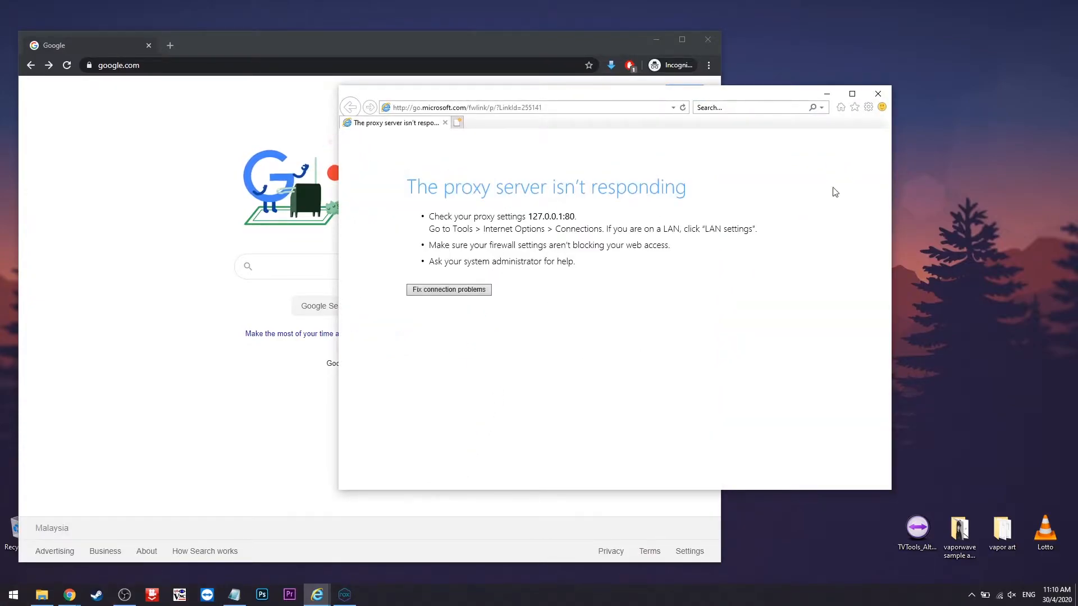
{"action": "left_click", "coordinate": [868, 107]}
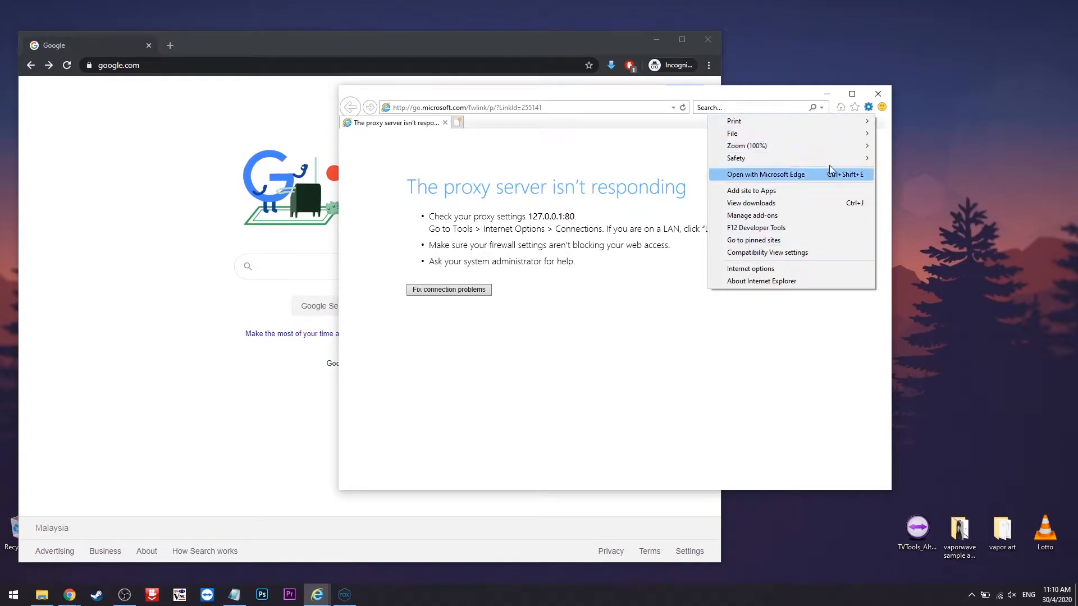
{"action": "mouse_move", "coordinate": [758, 269]}
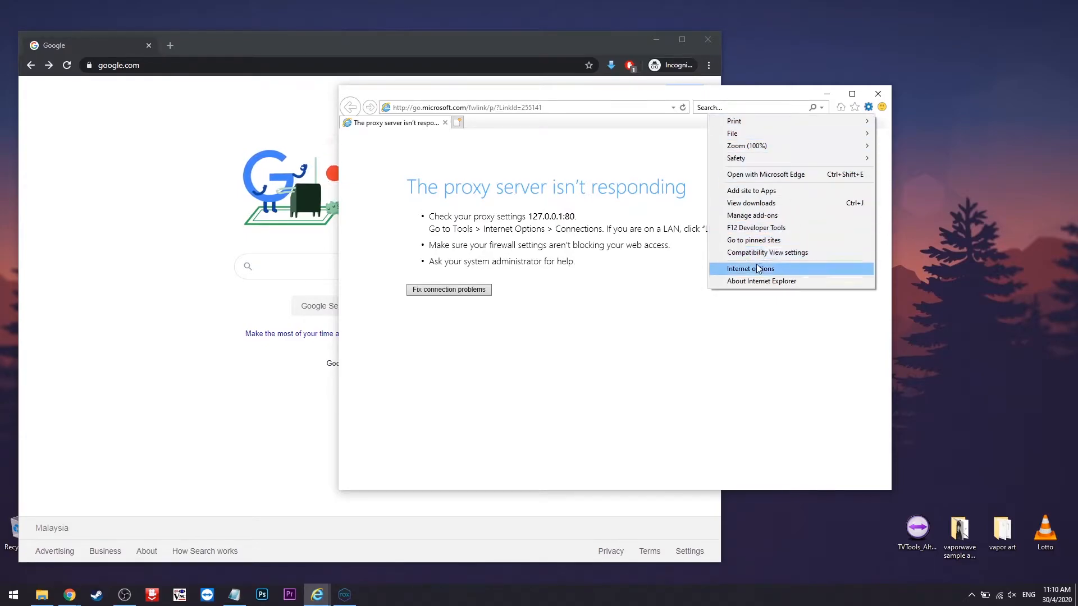
{"action": "left_click", "coordinate": [750, 269]}
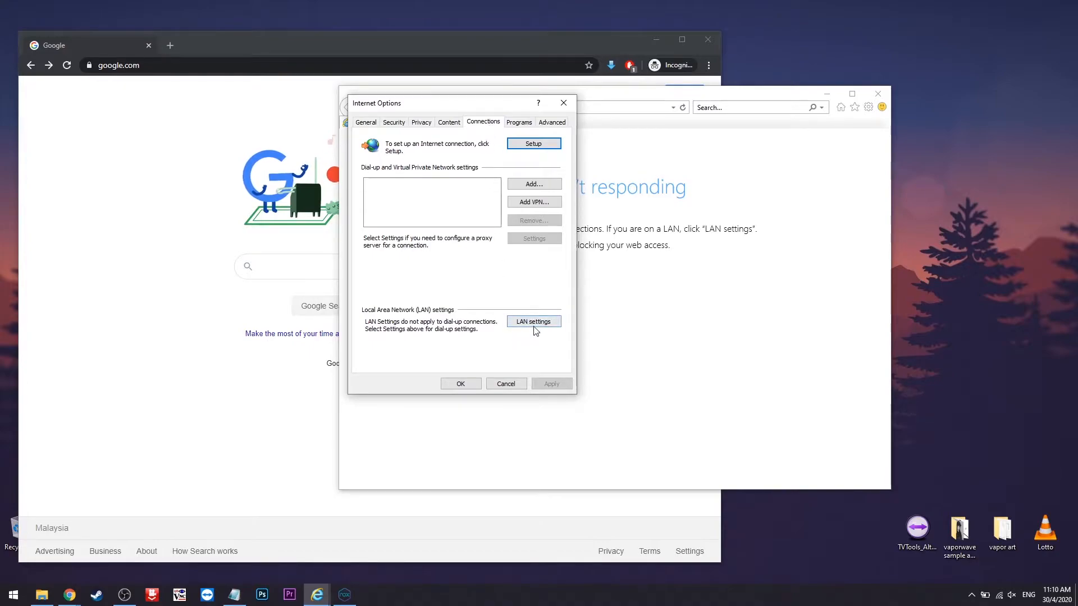
- In LAN settings, toggle the proxy off and back on, keeping address 127.0.0.1 and port 80
{"action": "left_click", "coordinate": [534, 321]}
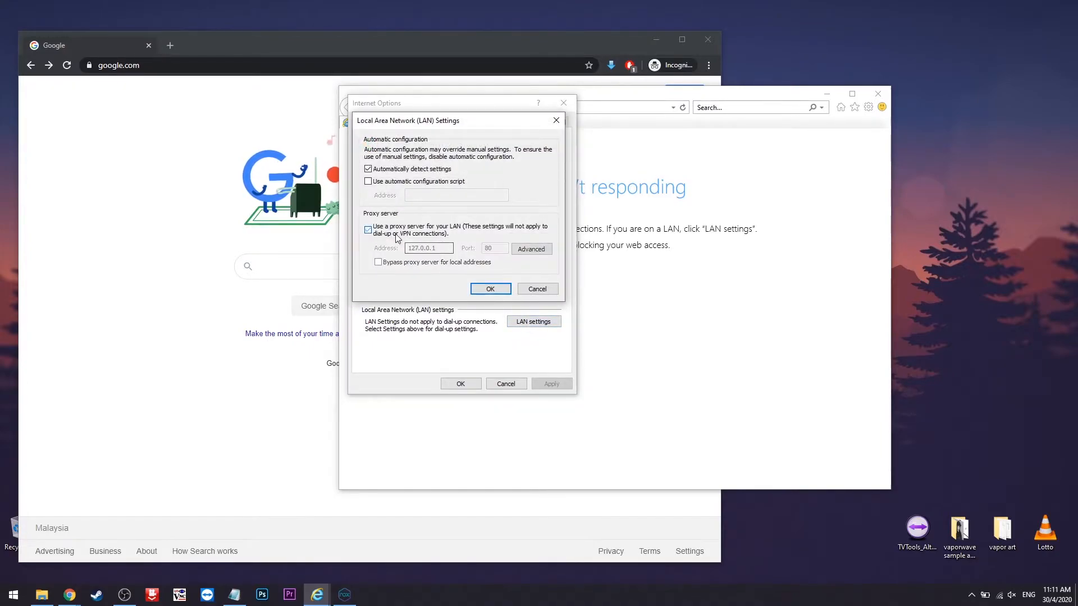
{"action": "left_click", "coordinate": [368, 228]}
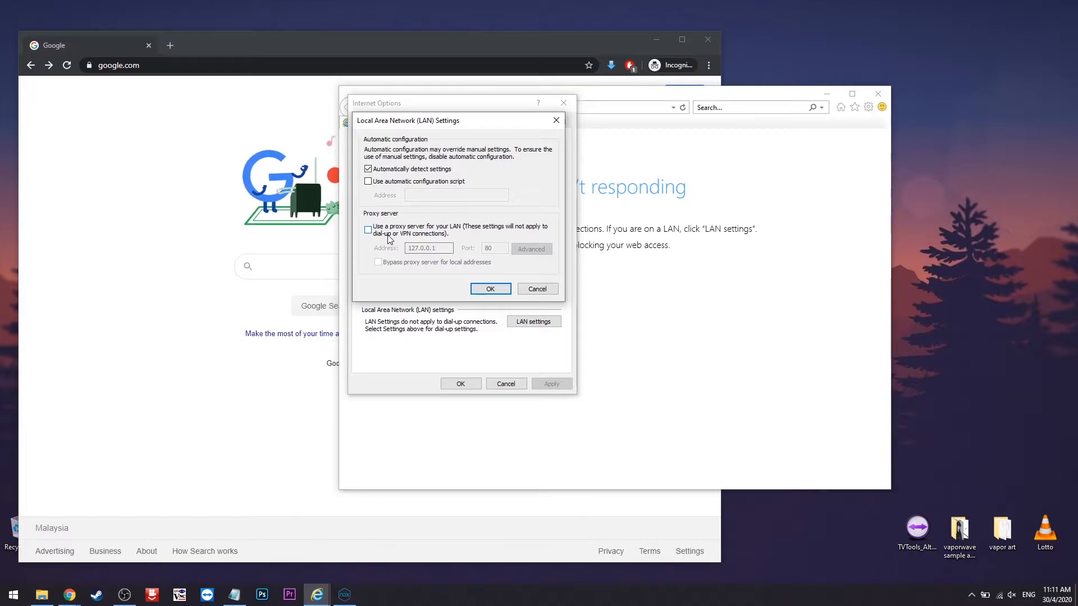
{"action": "left_click", "coordinate": [368, 229]}
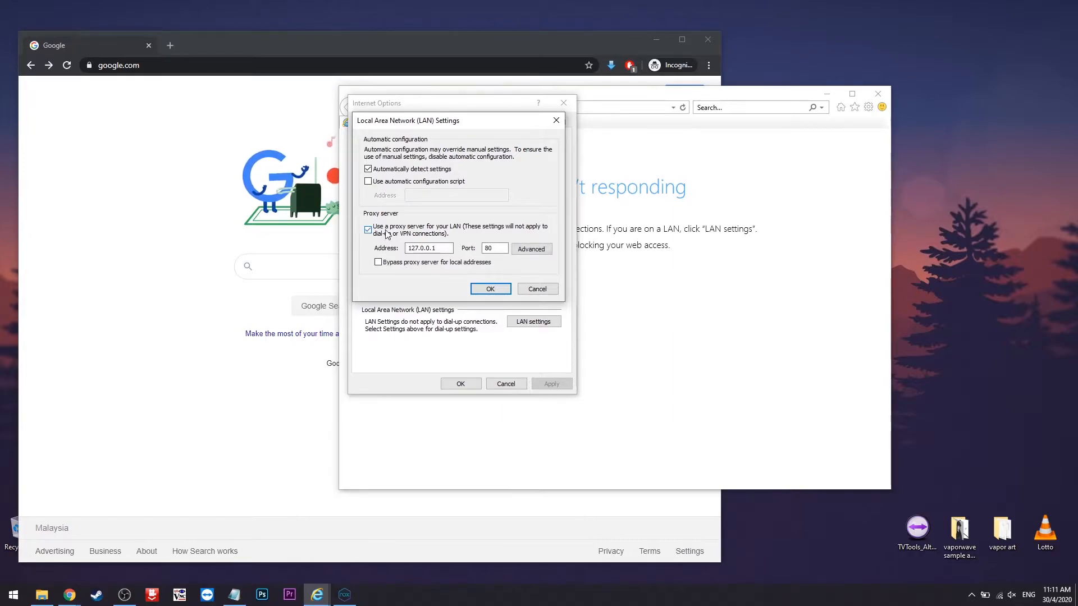
{"action": "left_click", "coordinate": [429, 249]}
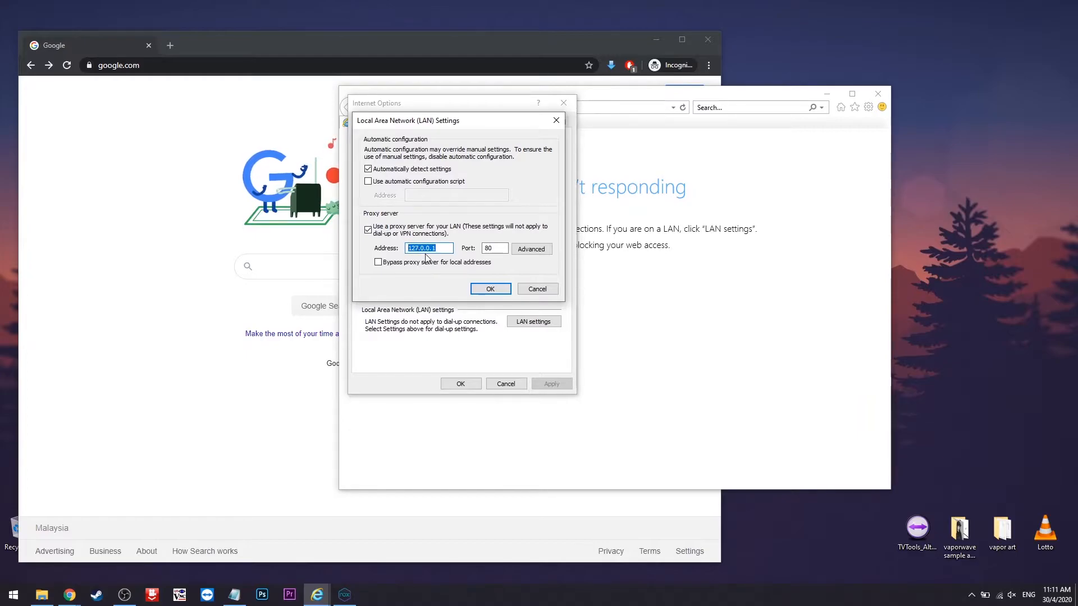
{"action": "mouse_move", "coordinate": [440, 250]}
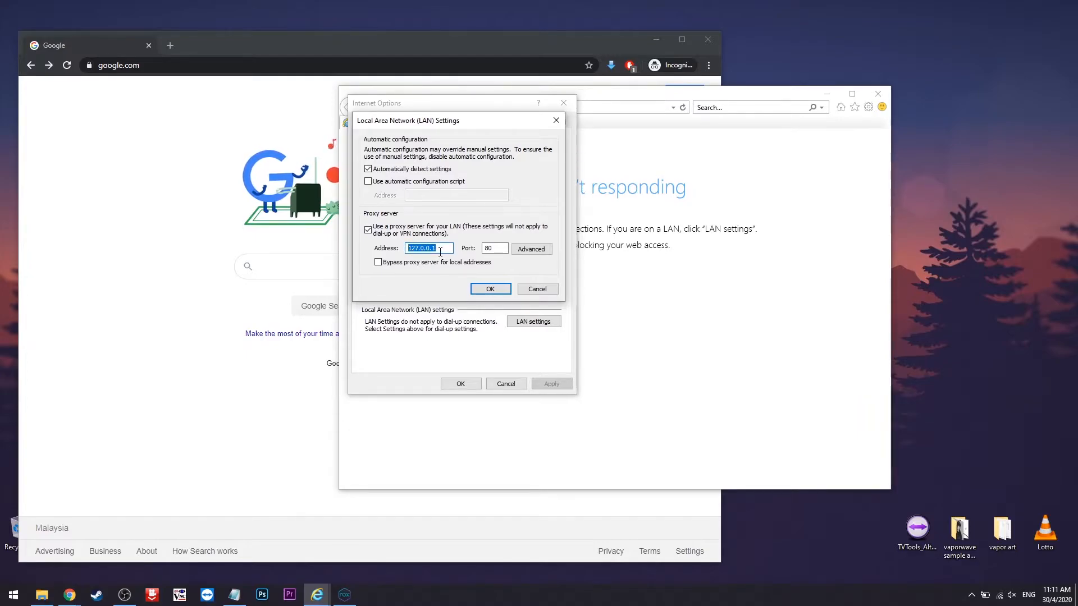
{"action": "left_click", "coordinate": [532, 248]}
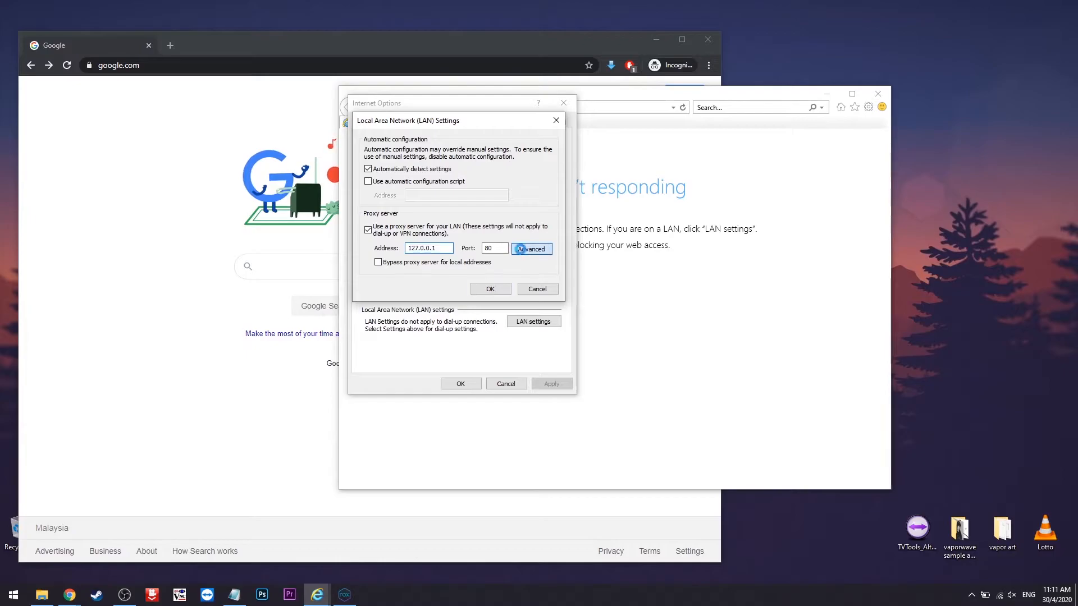
{"action": "left_click", "coordinate": [532, 248]}
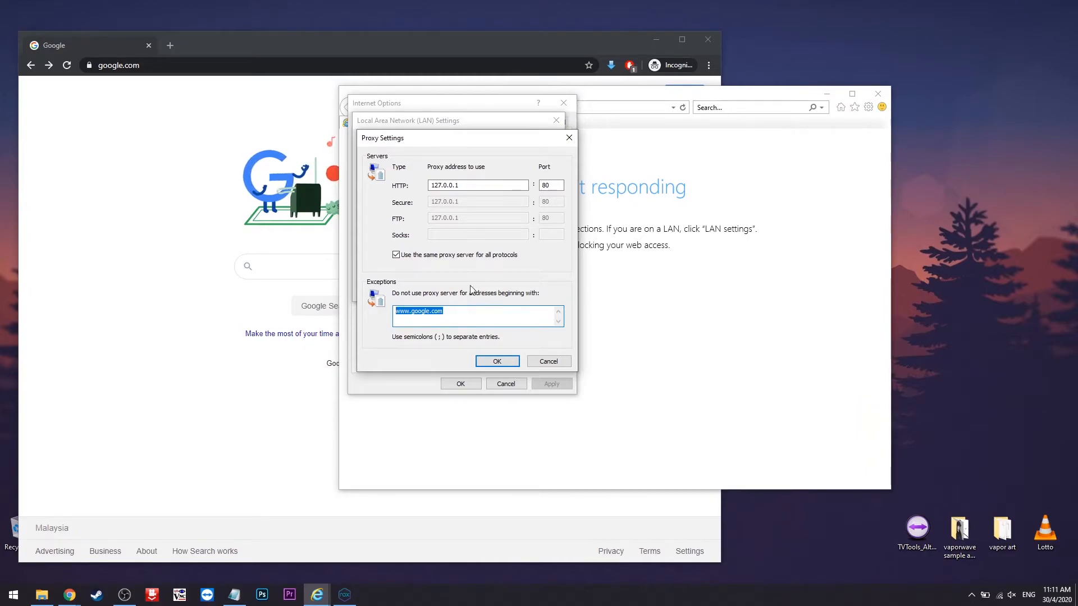
{"action": "mouse_move", "coordinate": [445, 320]}
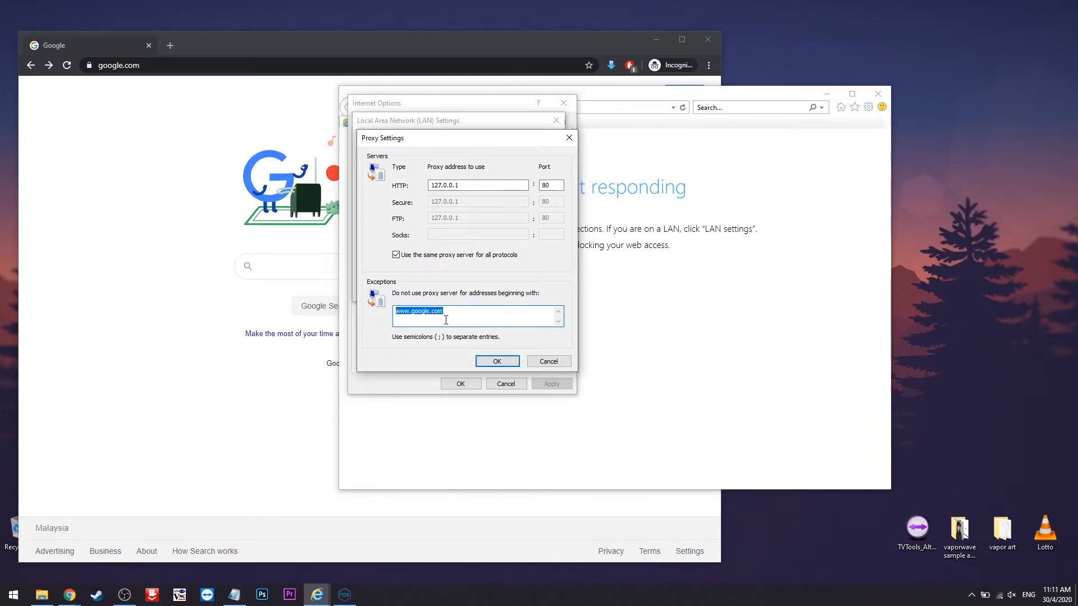
{"action": "left_click", "coordinate": [456, 317]}
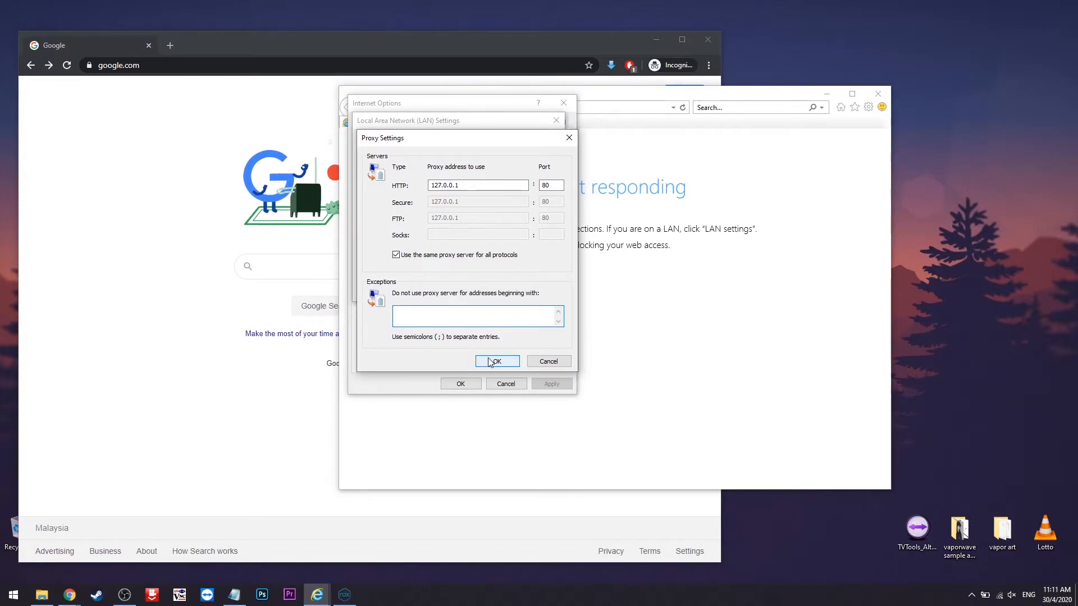
{"action": "left_click", "coordinate": [496, 361]}
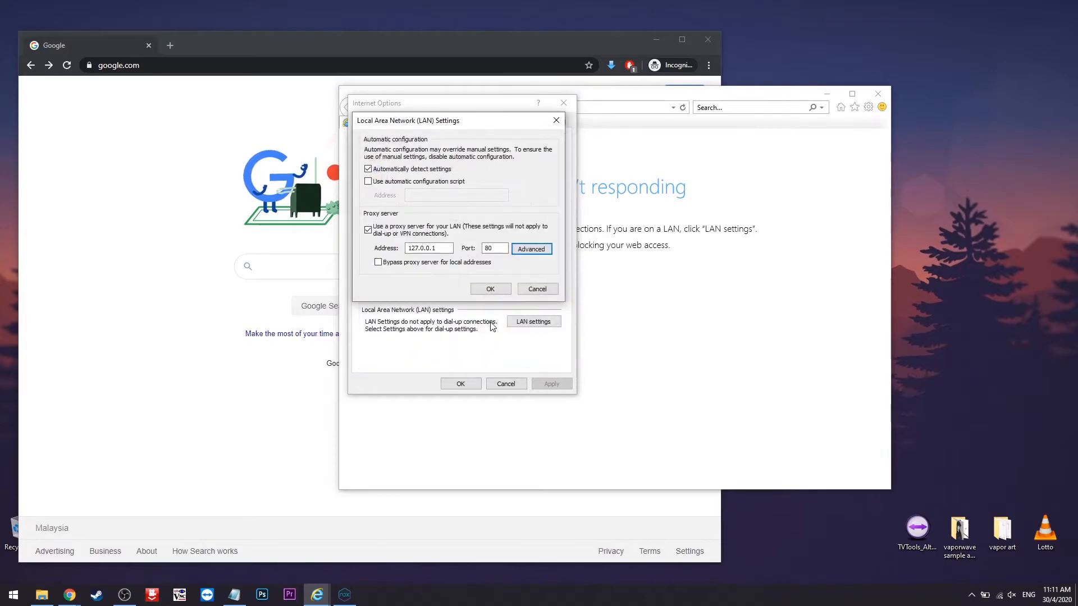
{"action": "mouse_move", "coordinate": [489, 306]}
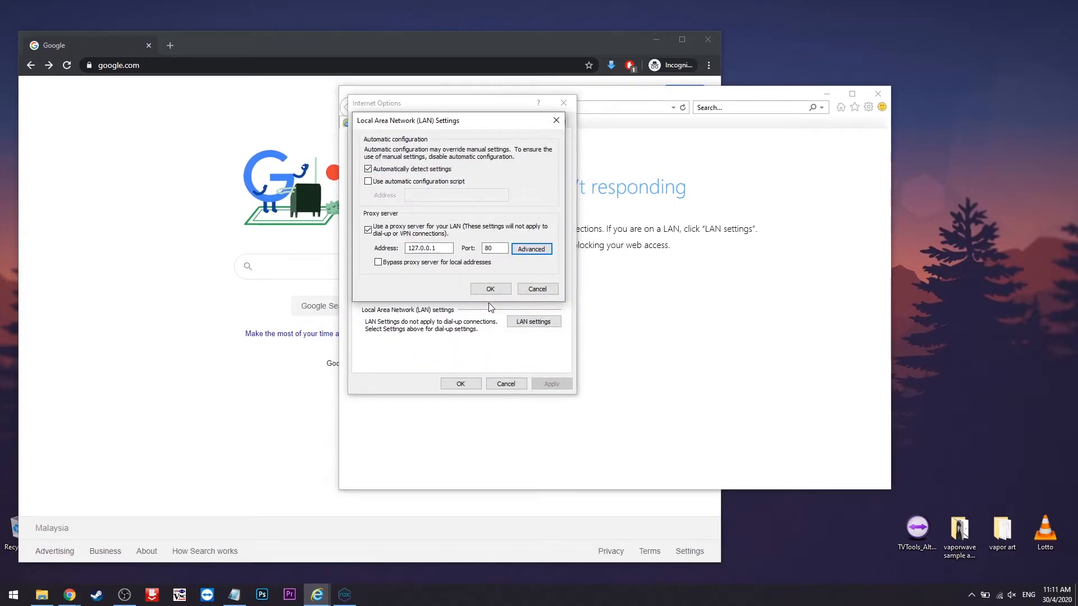
{"action": "left_click", "coordinate": [490, 289]}
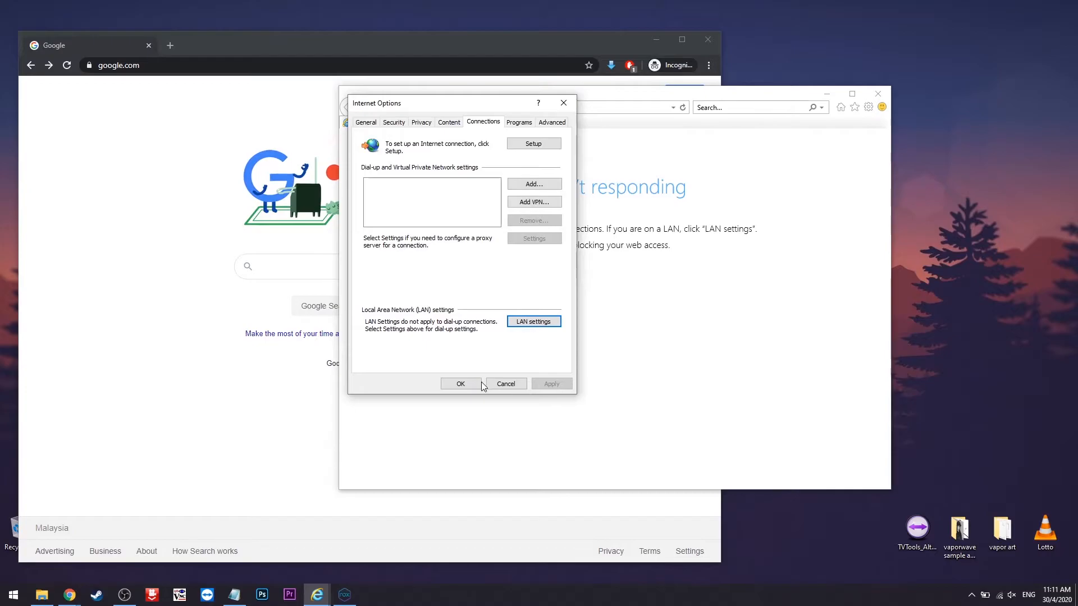
- Close Internet Options and reload google.com in Chrome, getting ERR_PROXY_CONNECTION_FAILED
{"action": "left_click", "coordinate": [460, 383]}
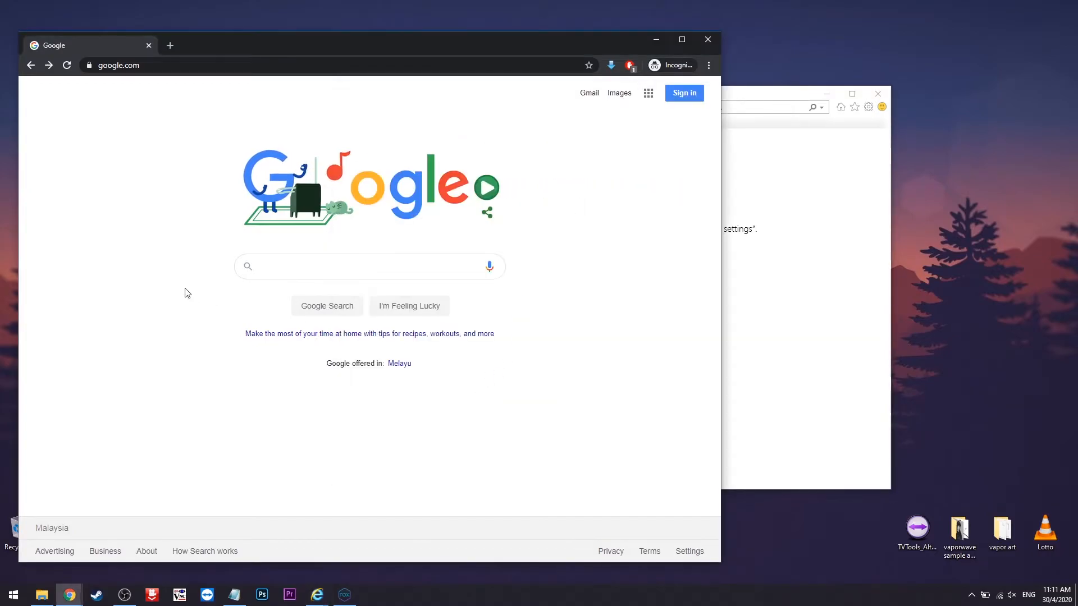
{"action": "left_click", "coordinate": [119, 65]}
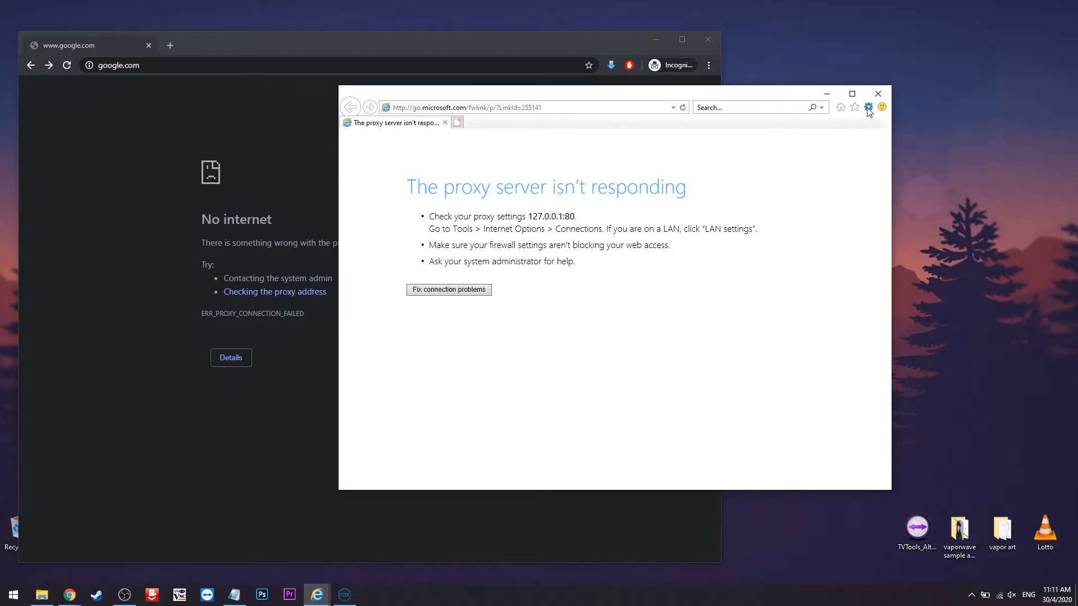
{"action": "left_click", "coordinate": [867, 106]}
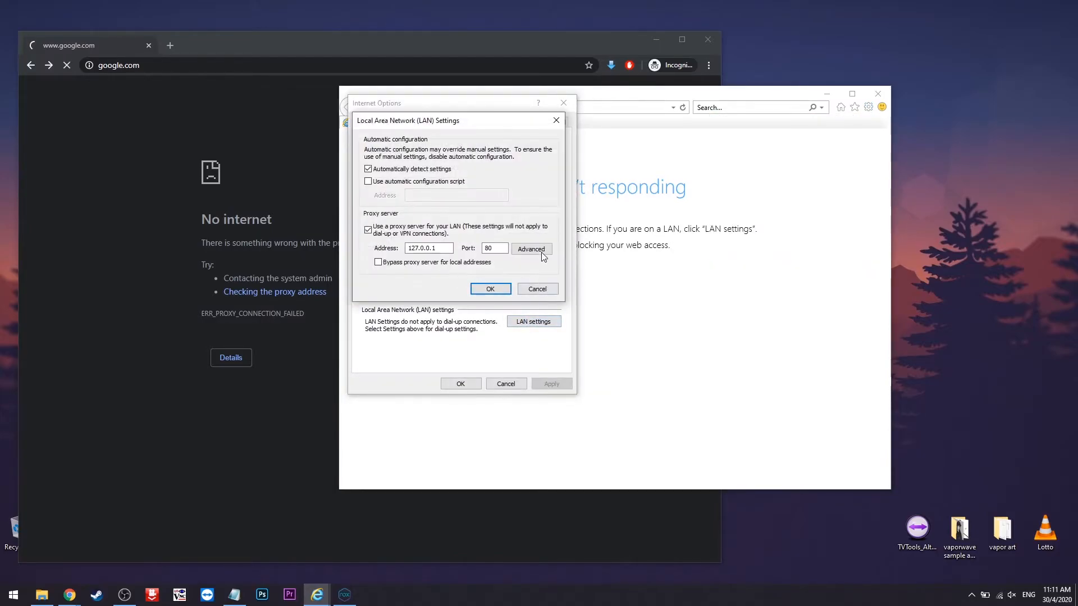
{"action": "left_click", "coordinate": [531, 248]}
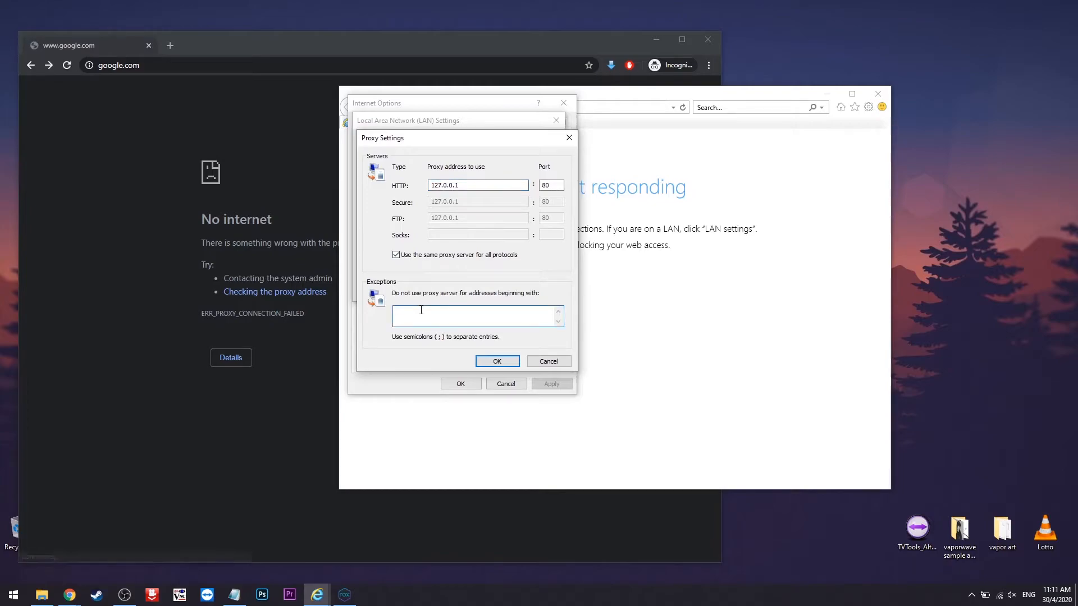
{"action": "type", "text": "www.gg"}
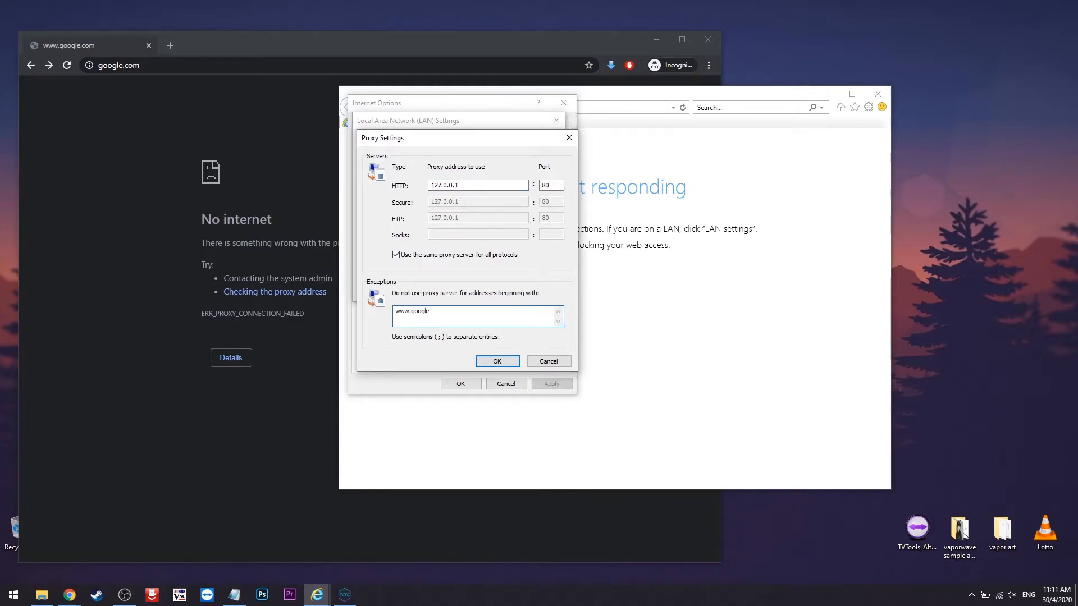
{"action": "type", "text": ".com"}
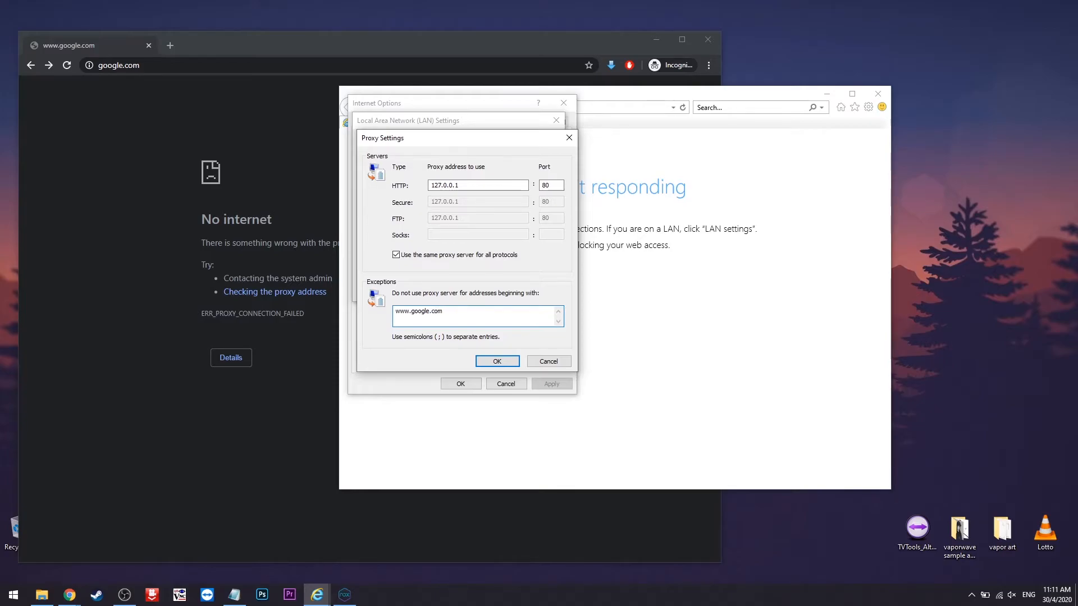
{"action": "left_click", "coordinate": [497, 361]}
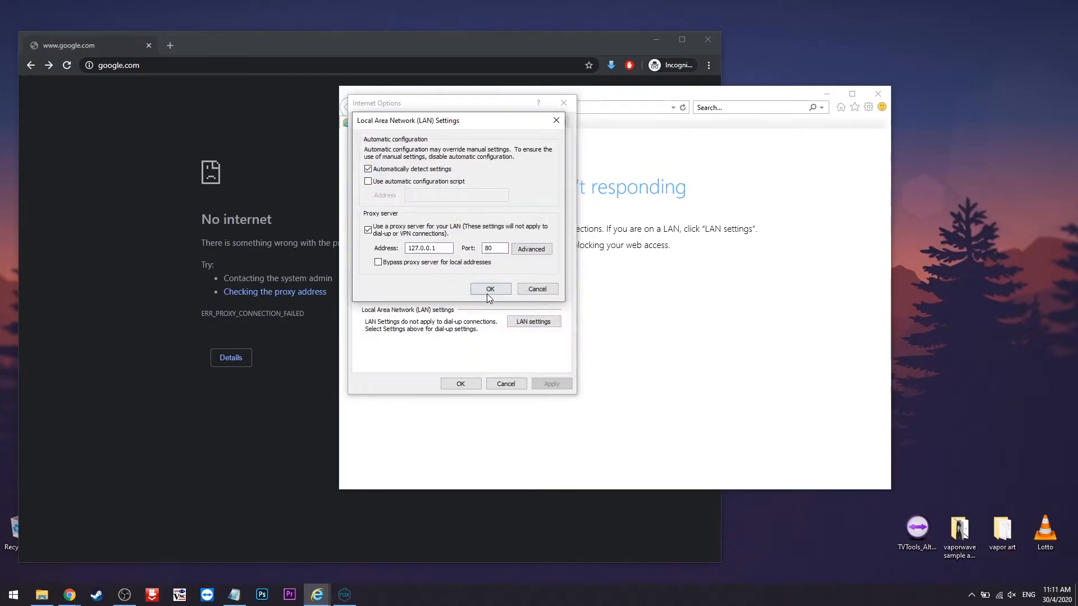
- Reload google.com in Chrome (now loads), search 'youtube', and try the YouTube result, which fails
{"action": "left_click", "coordinate": [490, 289]}
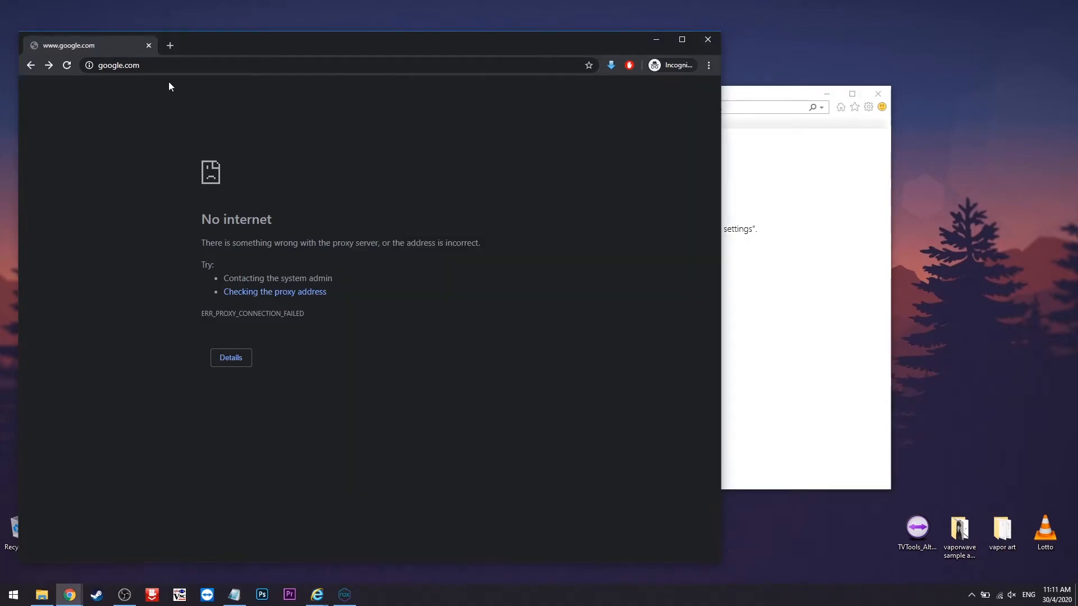
{"action": "left_click", "coordinate": [67, 66]}
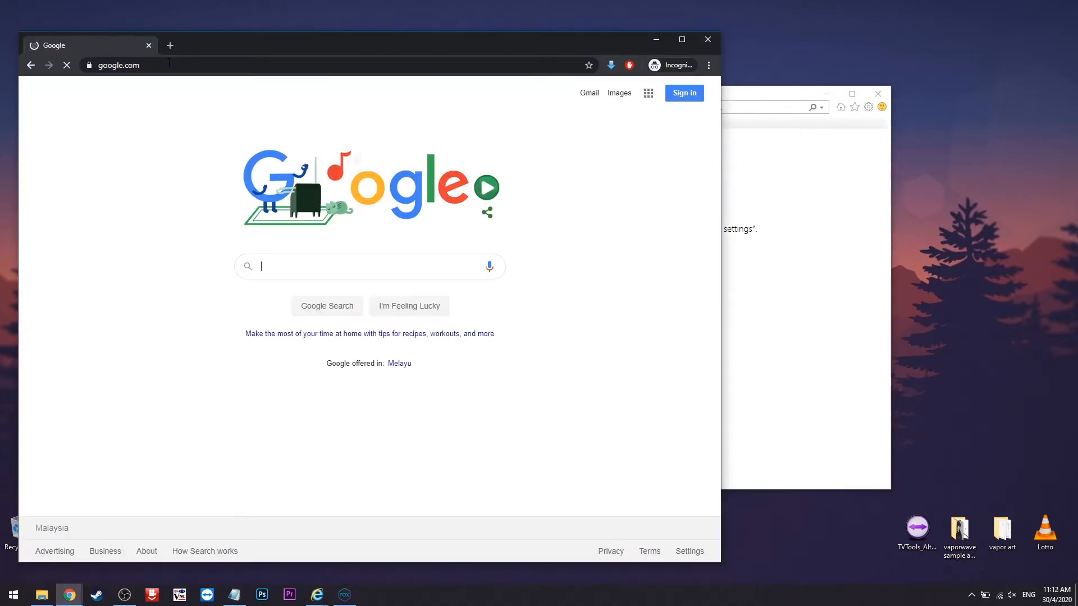
{"action": "mouse_move", "coordinate": [294, 234]}
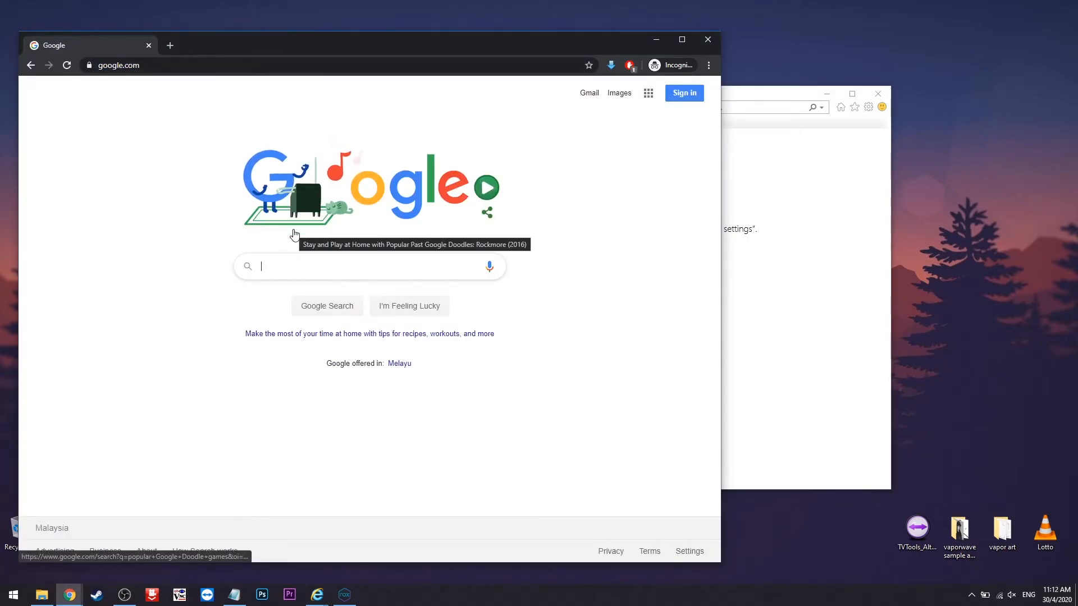
{"action": "type", "text": "yo"}
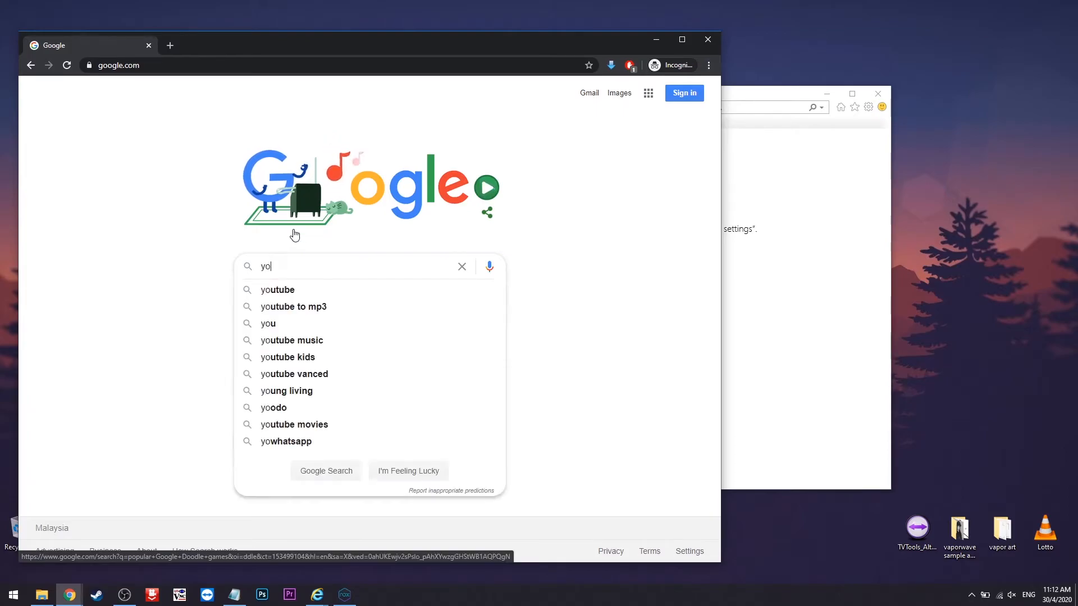
{"action": "left_click", "coordinate": [277, 290]}
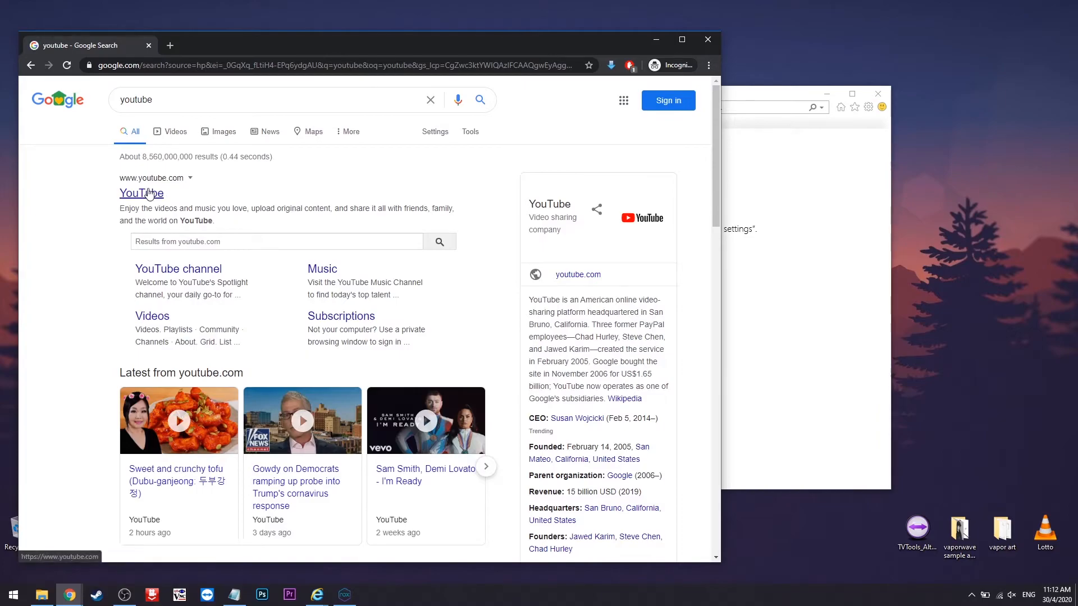
{"action": "left_click", "coordinate": [142, 193]}
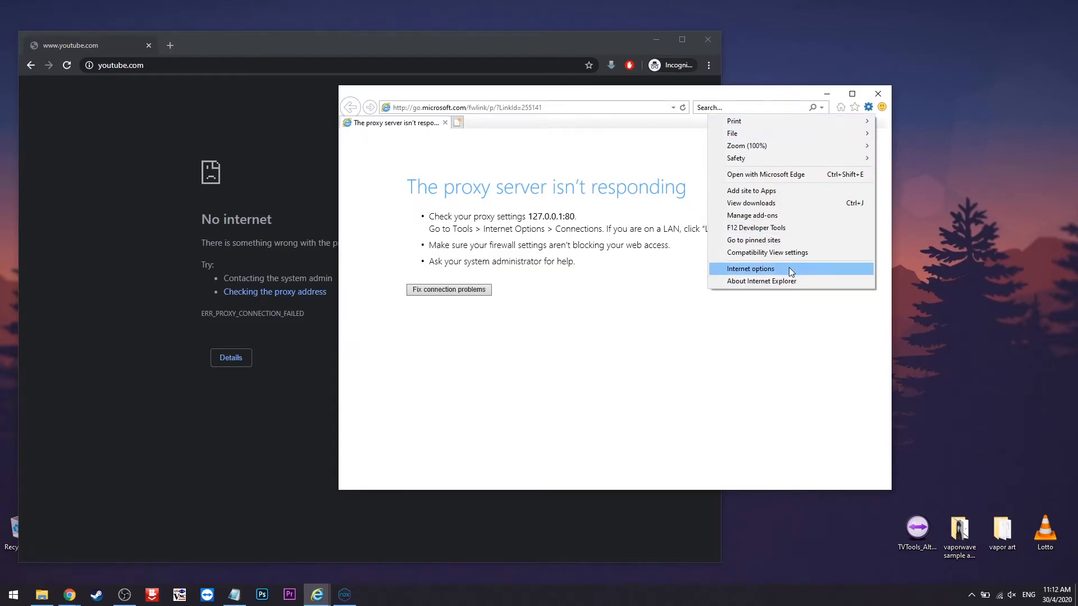
{"action": "left_click", "coordinate": [750, 269]}
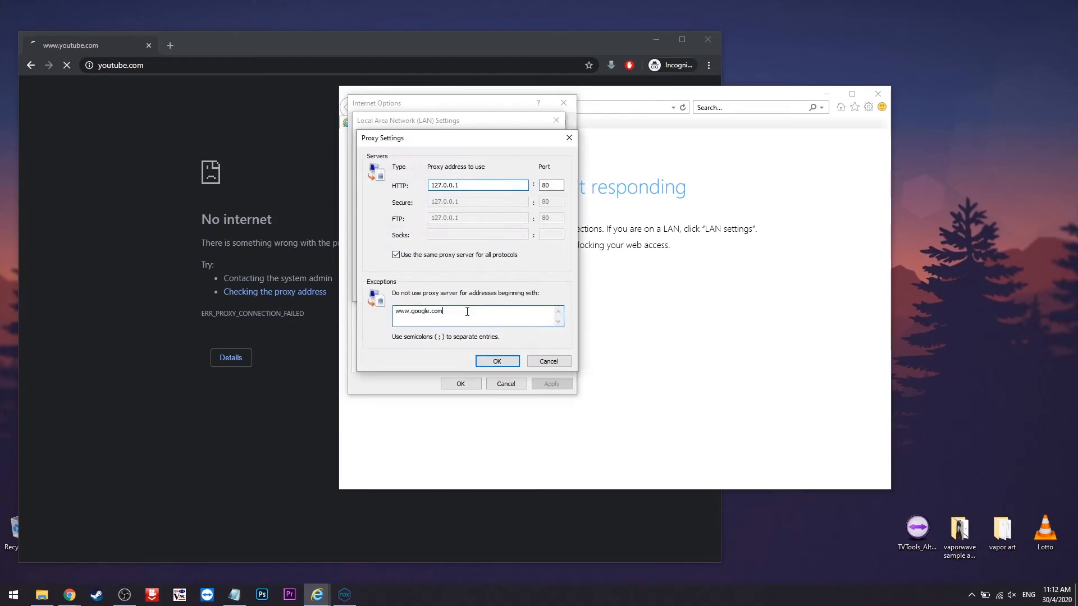
{"action": "type", "text": ";"}
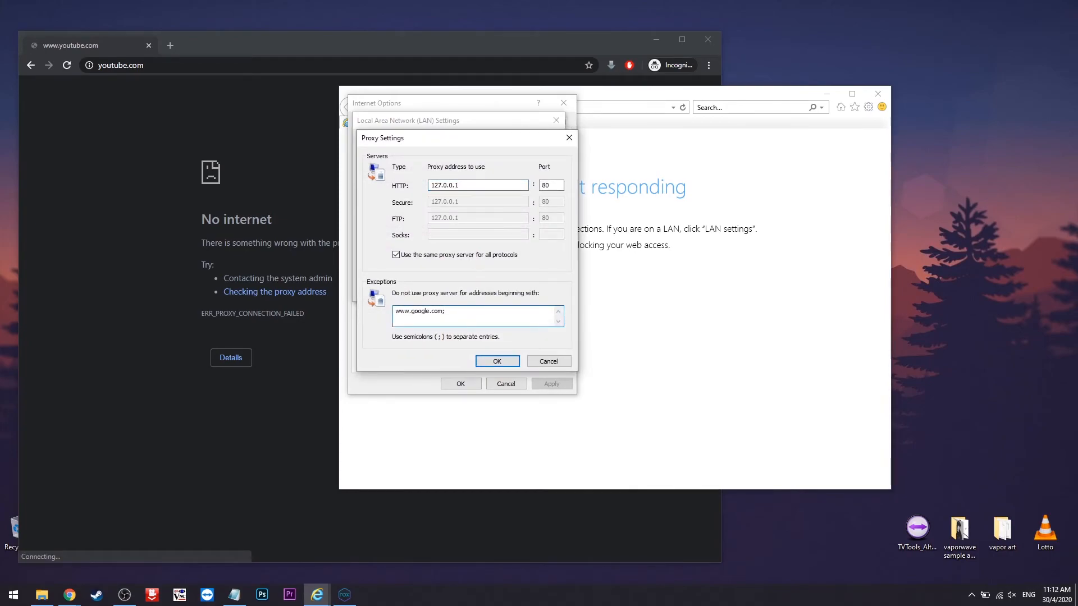
{"action": "type", "text": "www"}
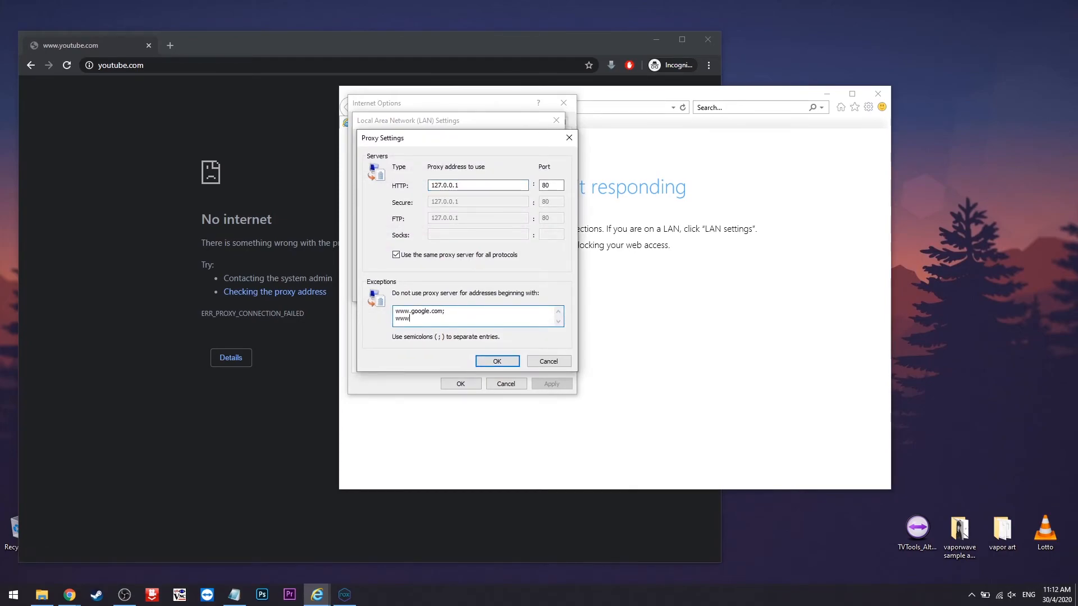
{"action": "type", "text": ".youtube.com"}
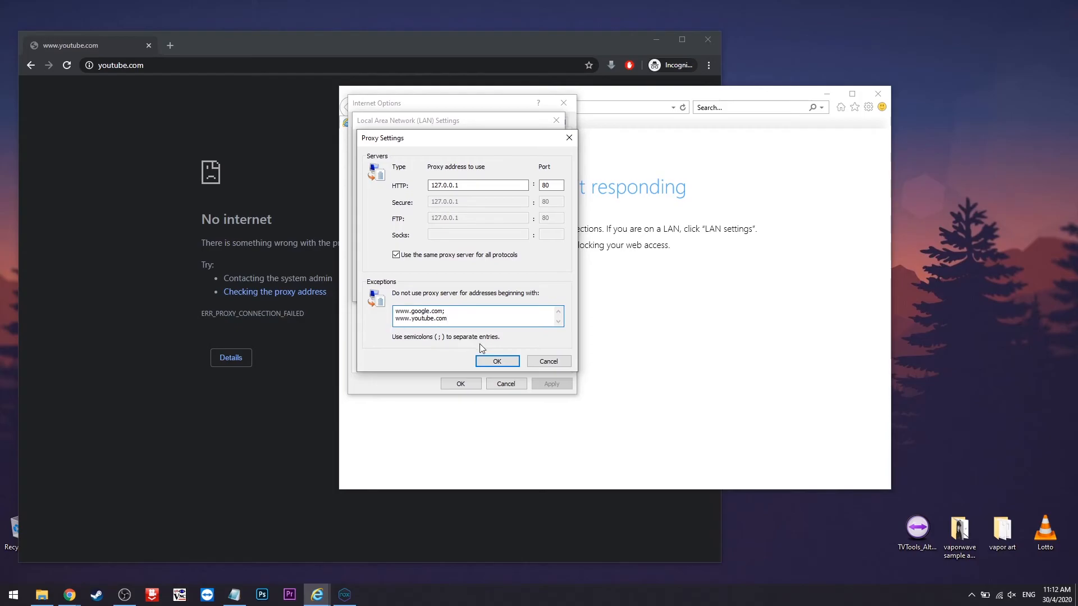
{"action": "left_click", "coordinate": [497, 361]}
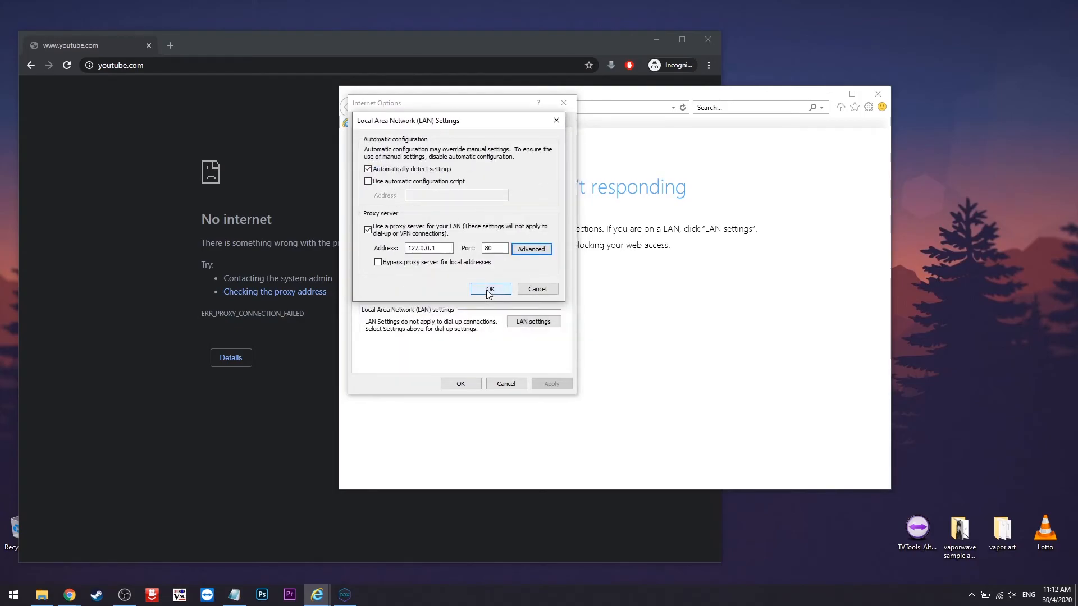
{"action": "left_click", "coordinate": [489, 290]}
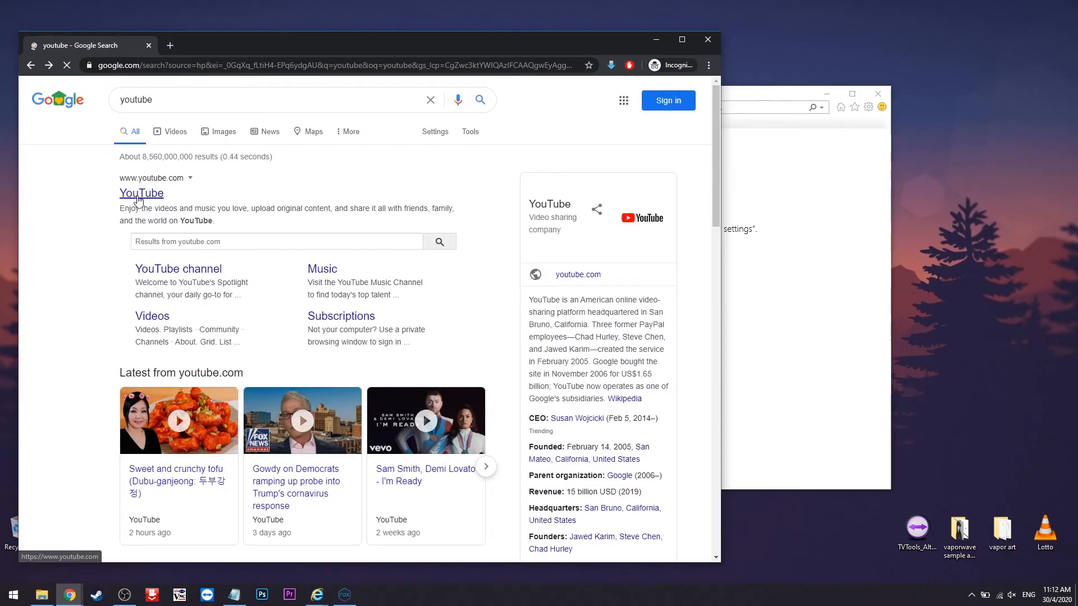
- Follow the YouTube result in Chrome, which now loads youtube.com
{"action": "left_click", "coordinate": [141, 193]}
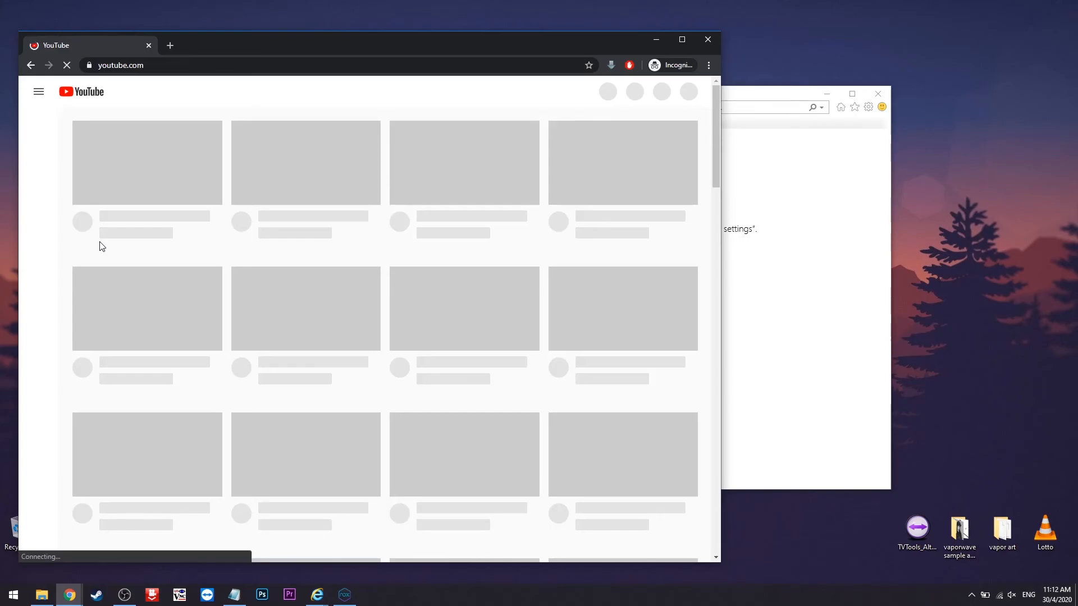